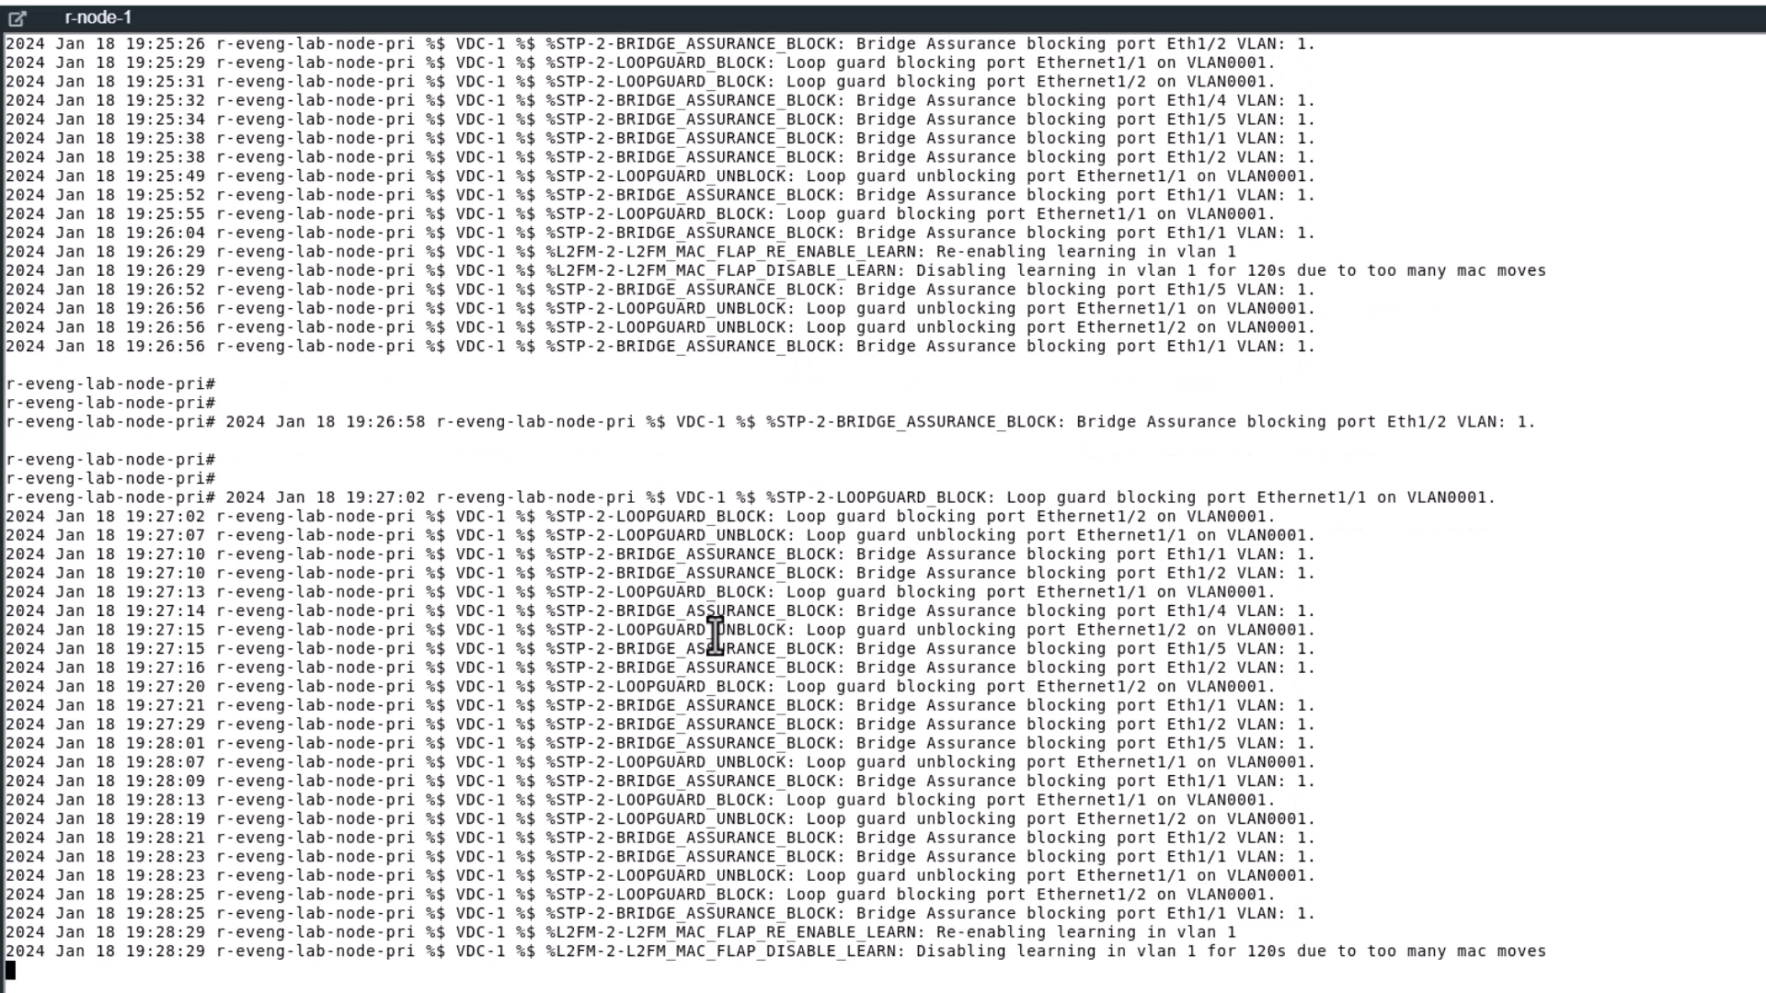
scroll(down, 3)
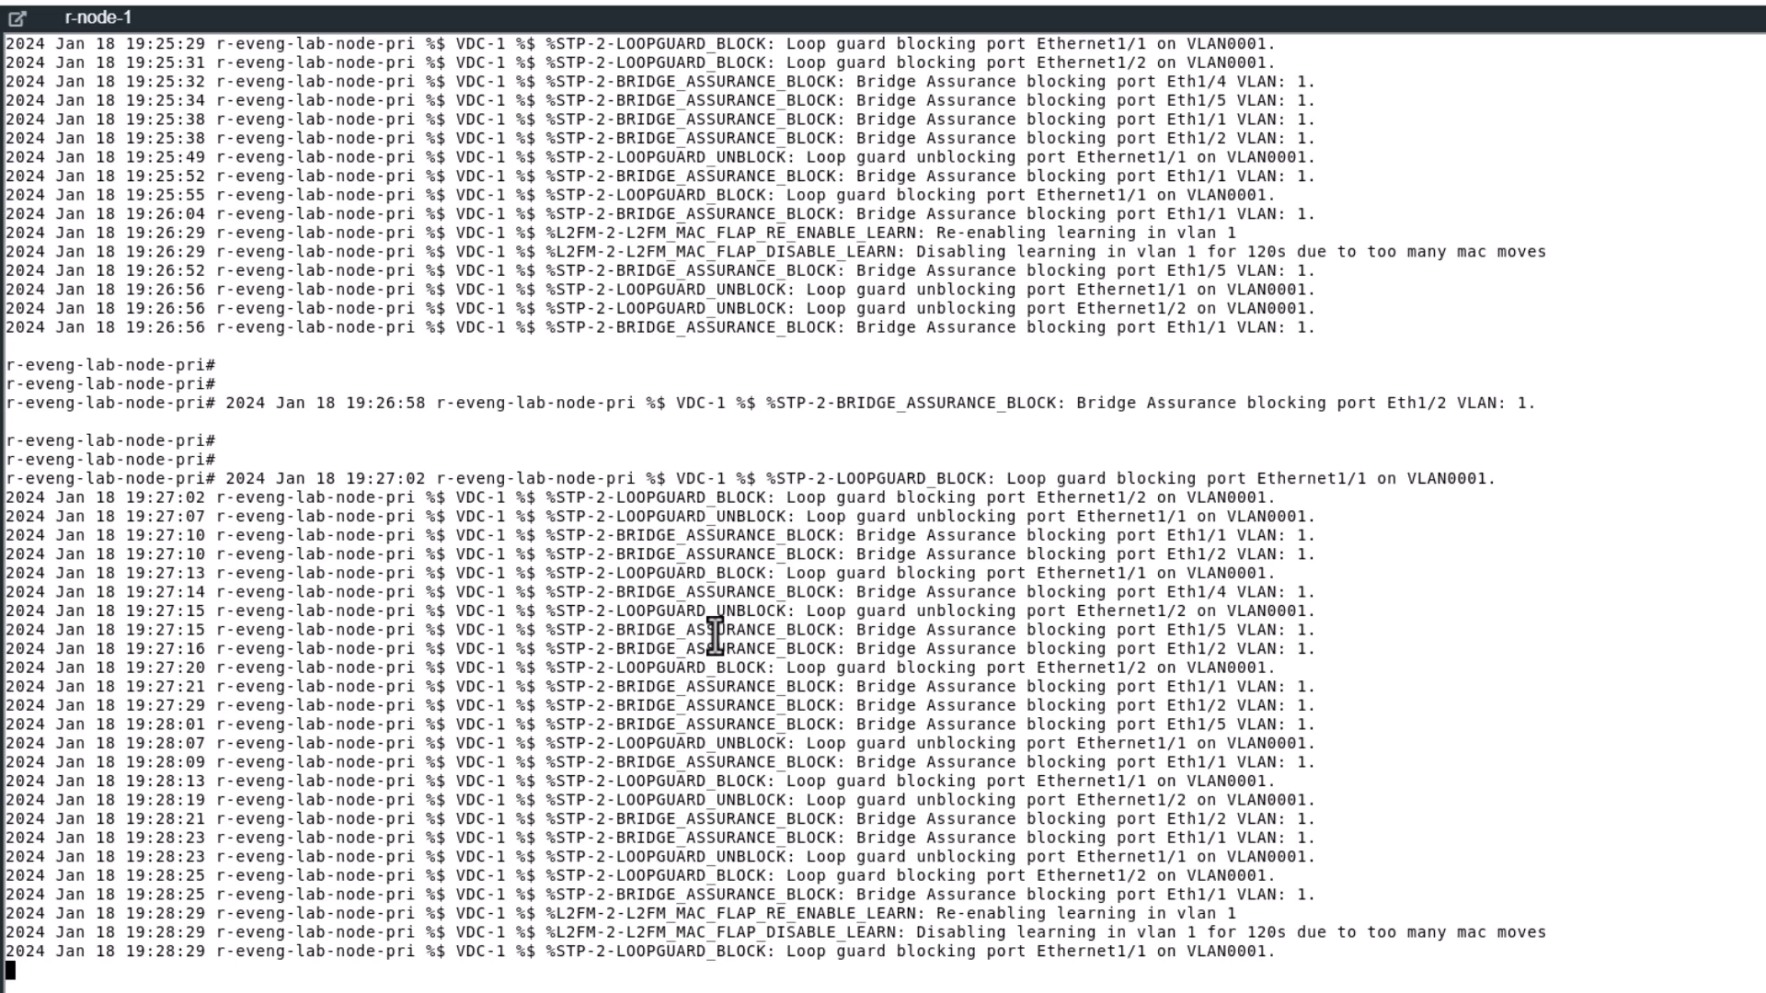
scroll(down, 3)
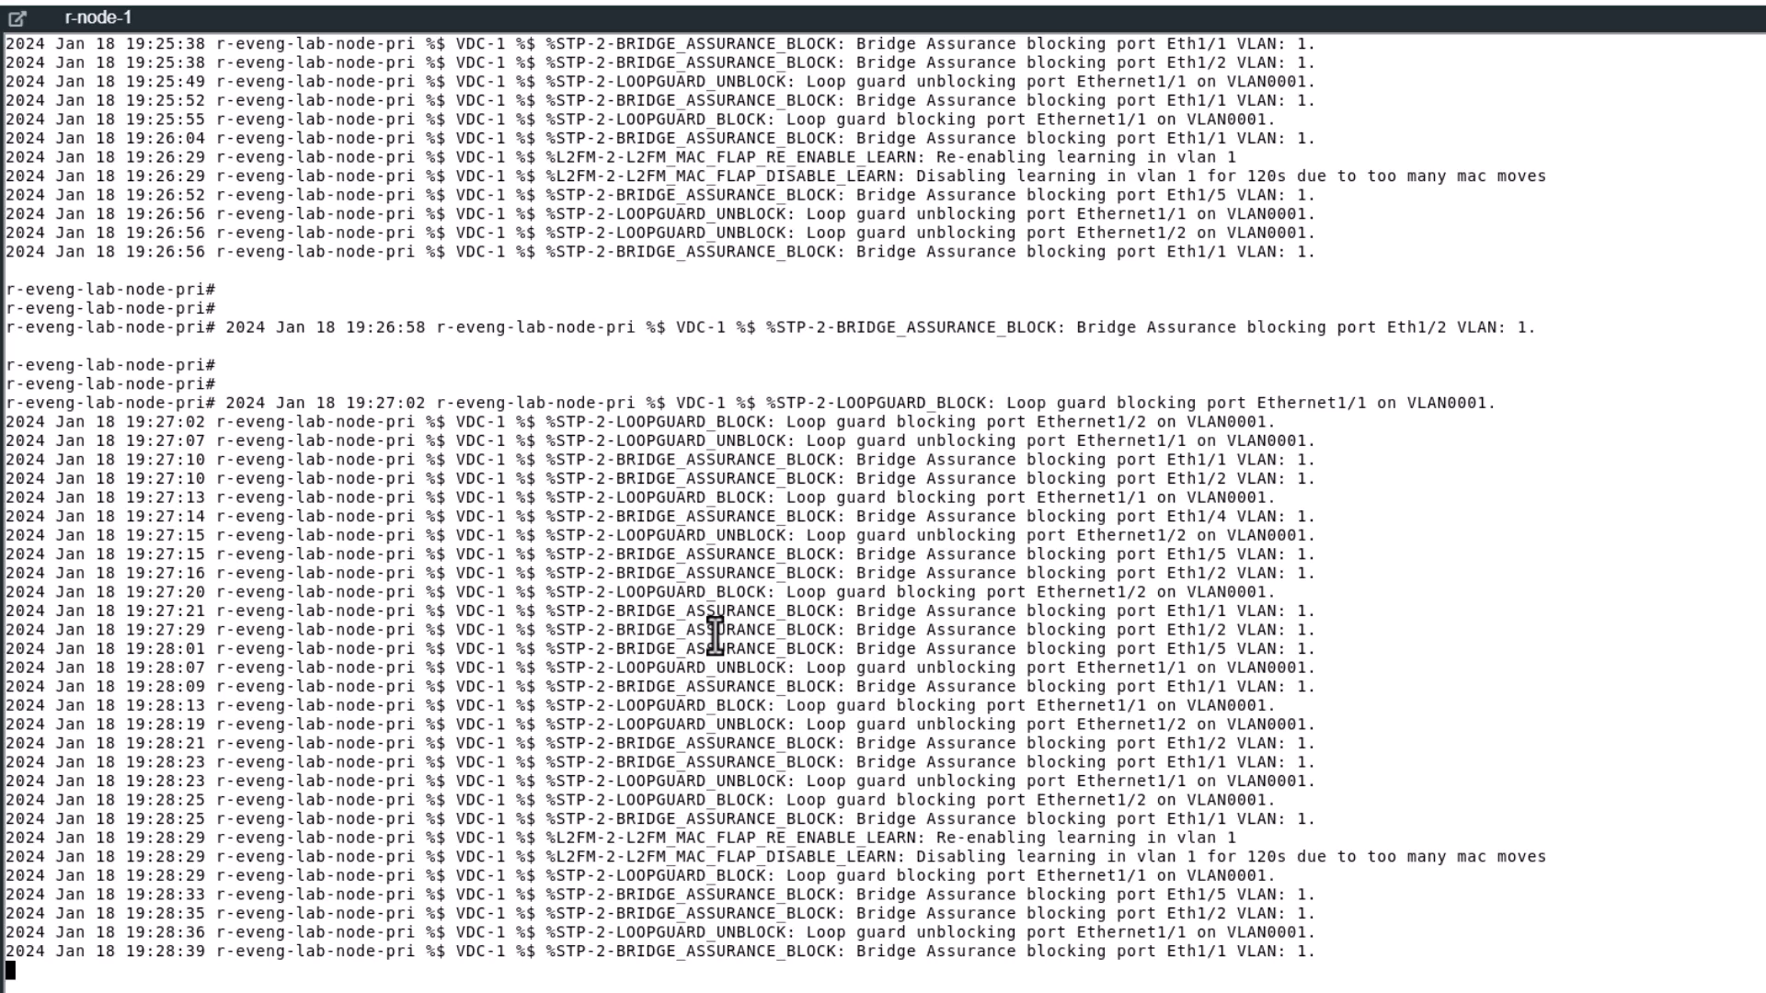
scroll(down, 3)
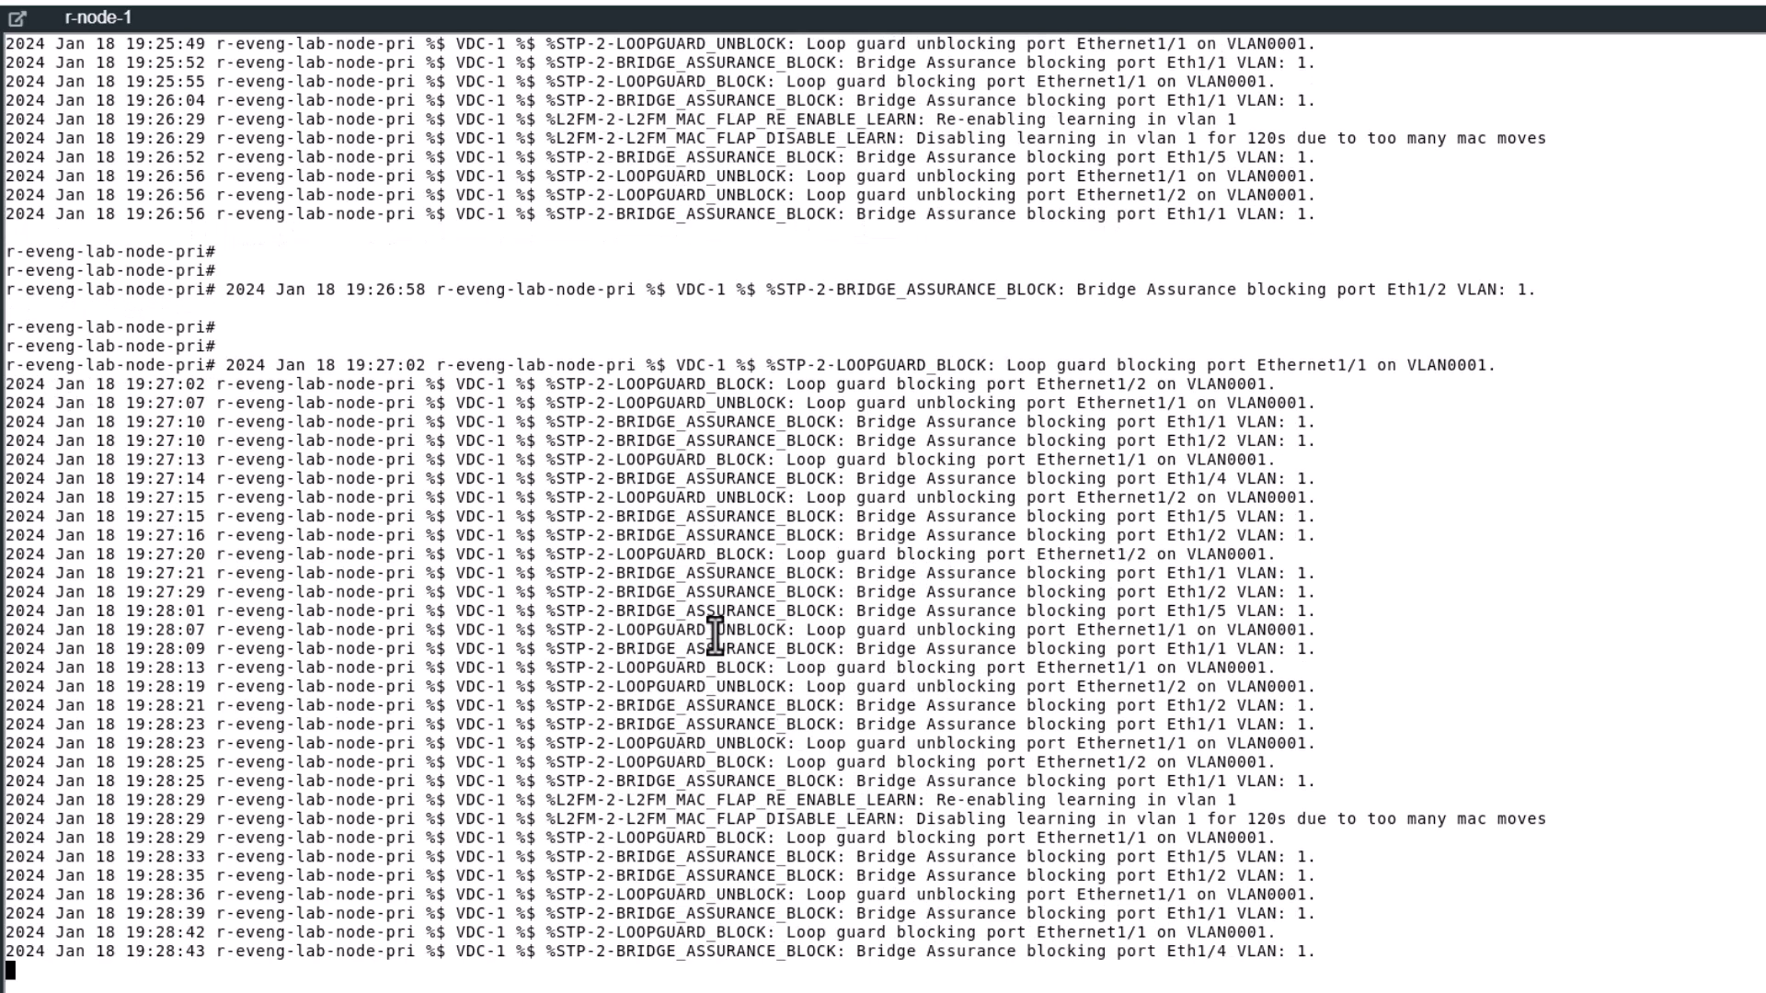
scroll(down, 3)
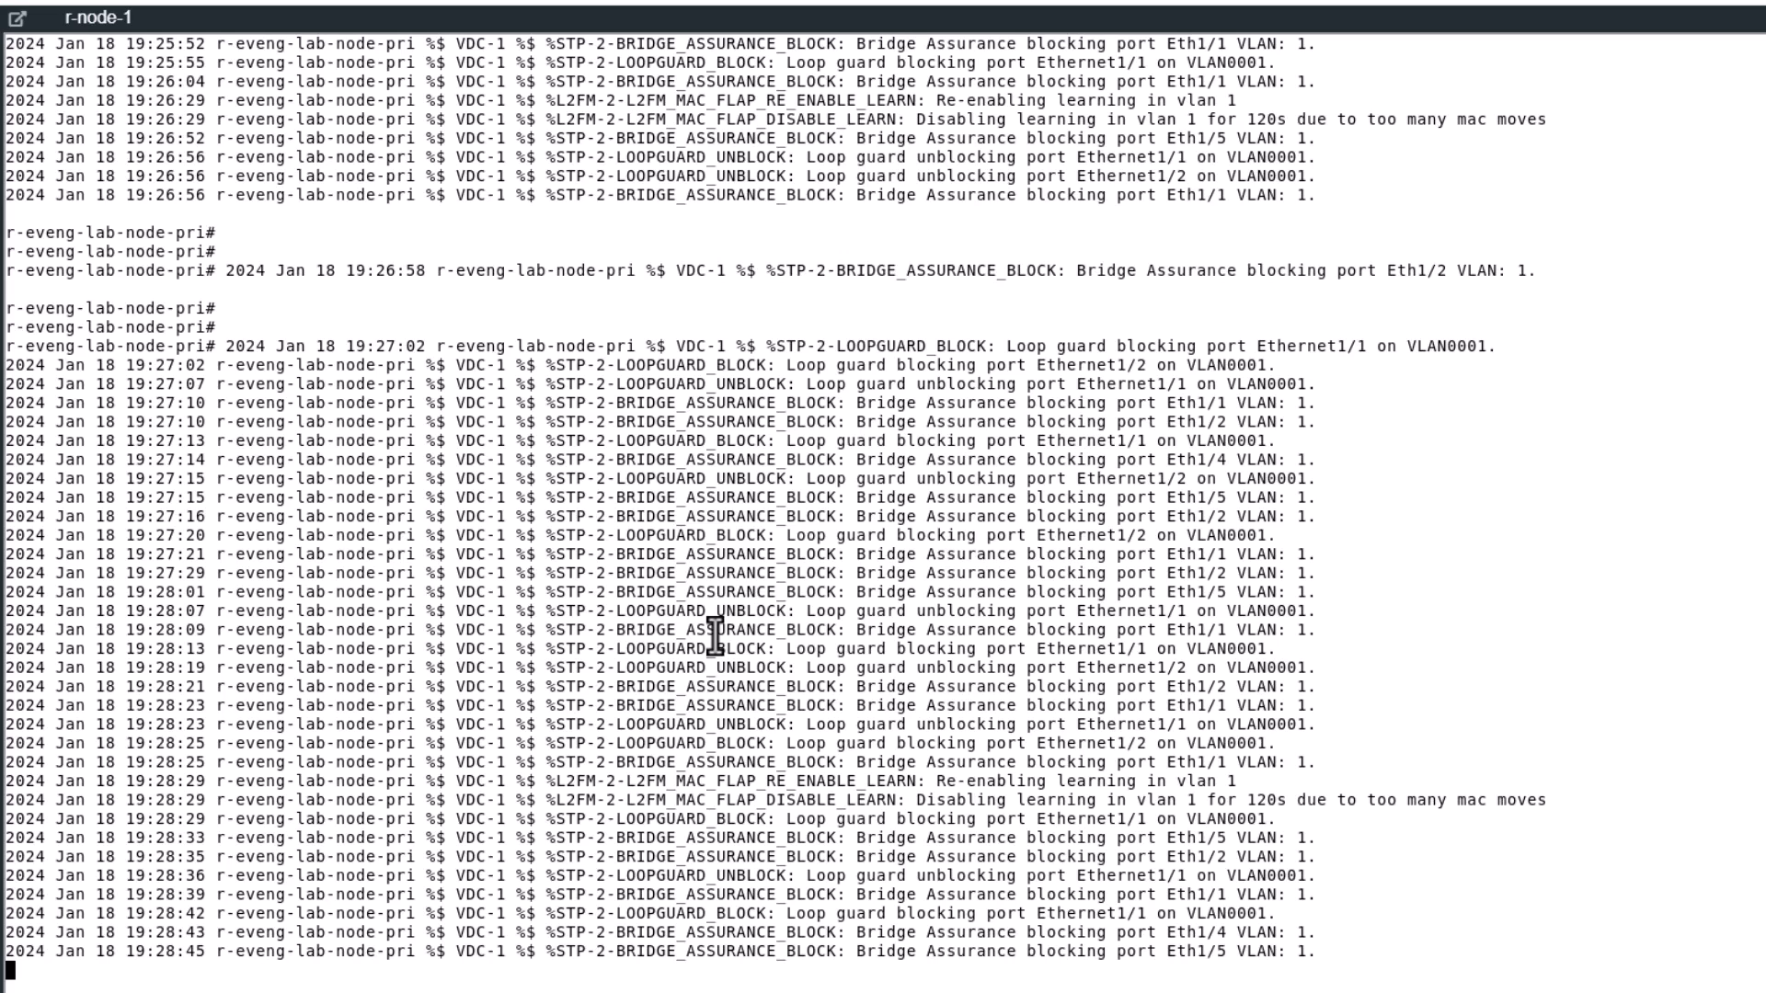
scroll(down, 3)
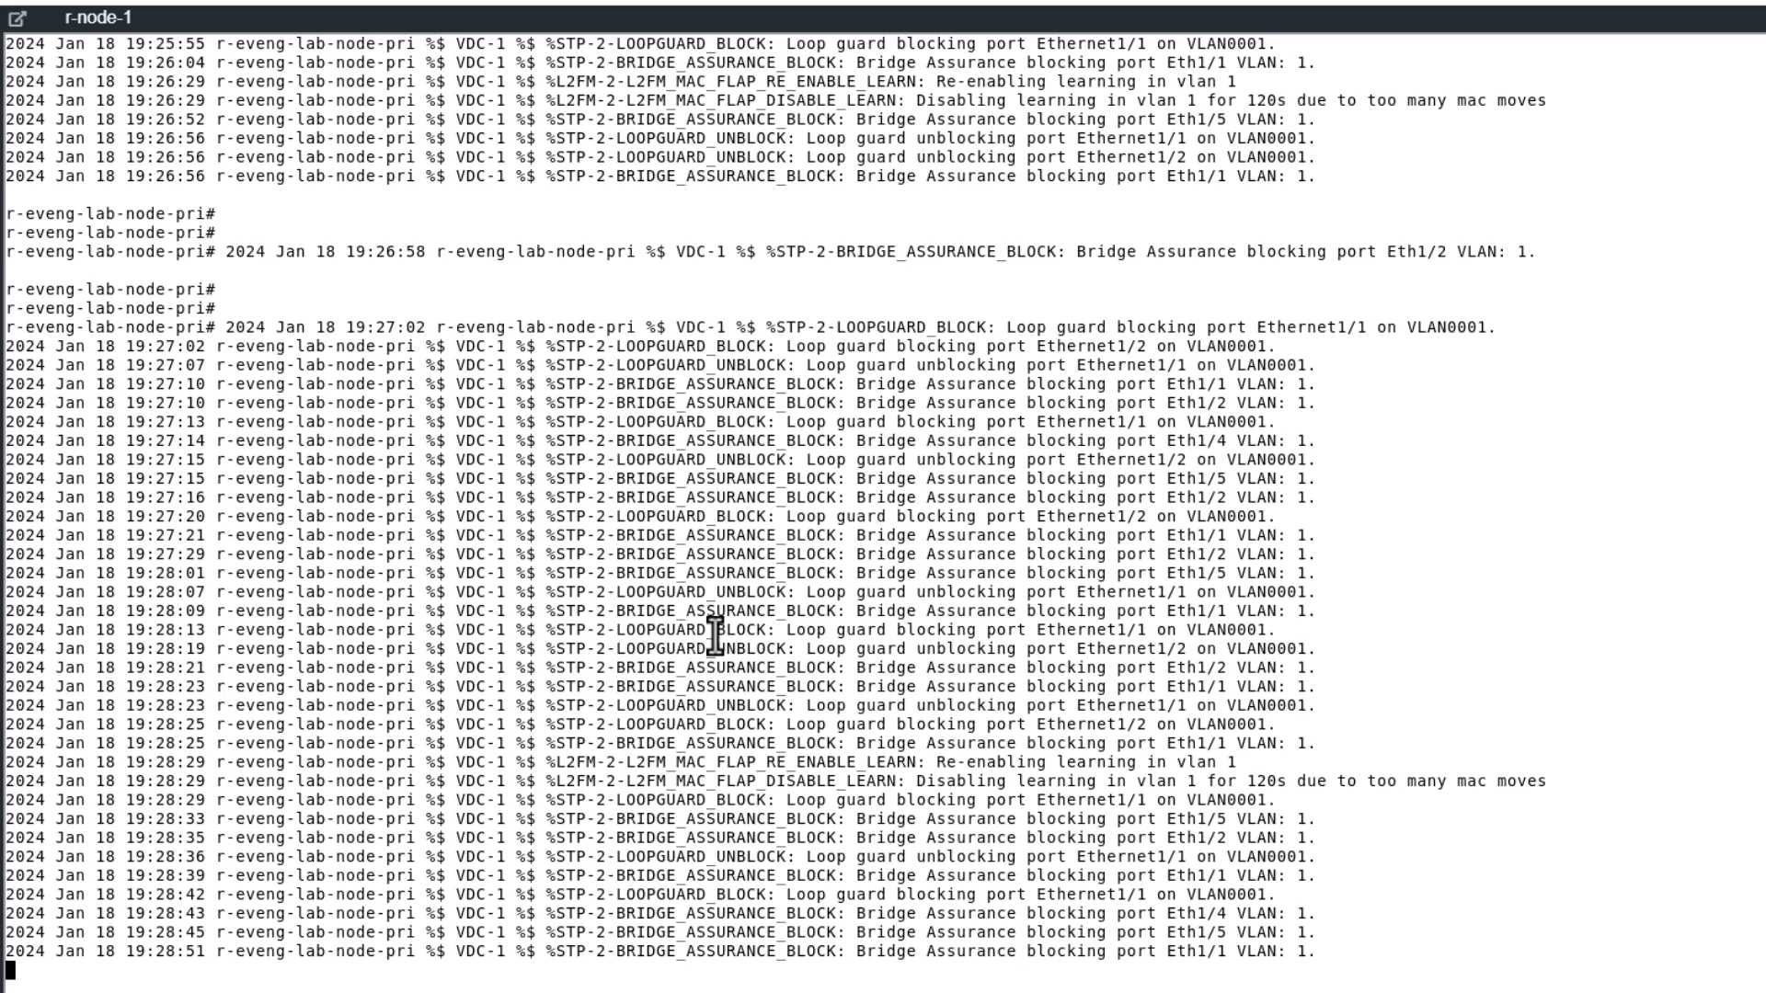
scroll(down, 3)
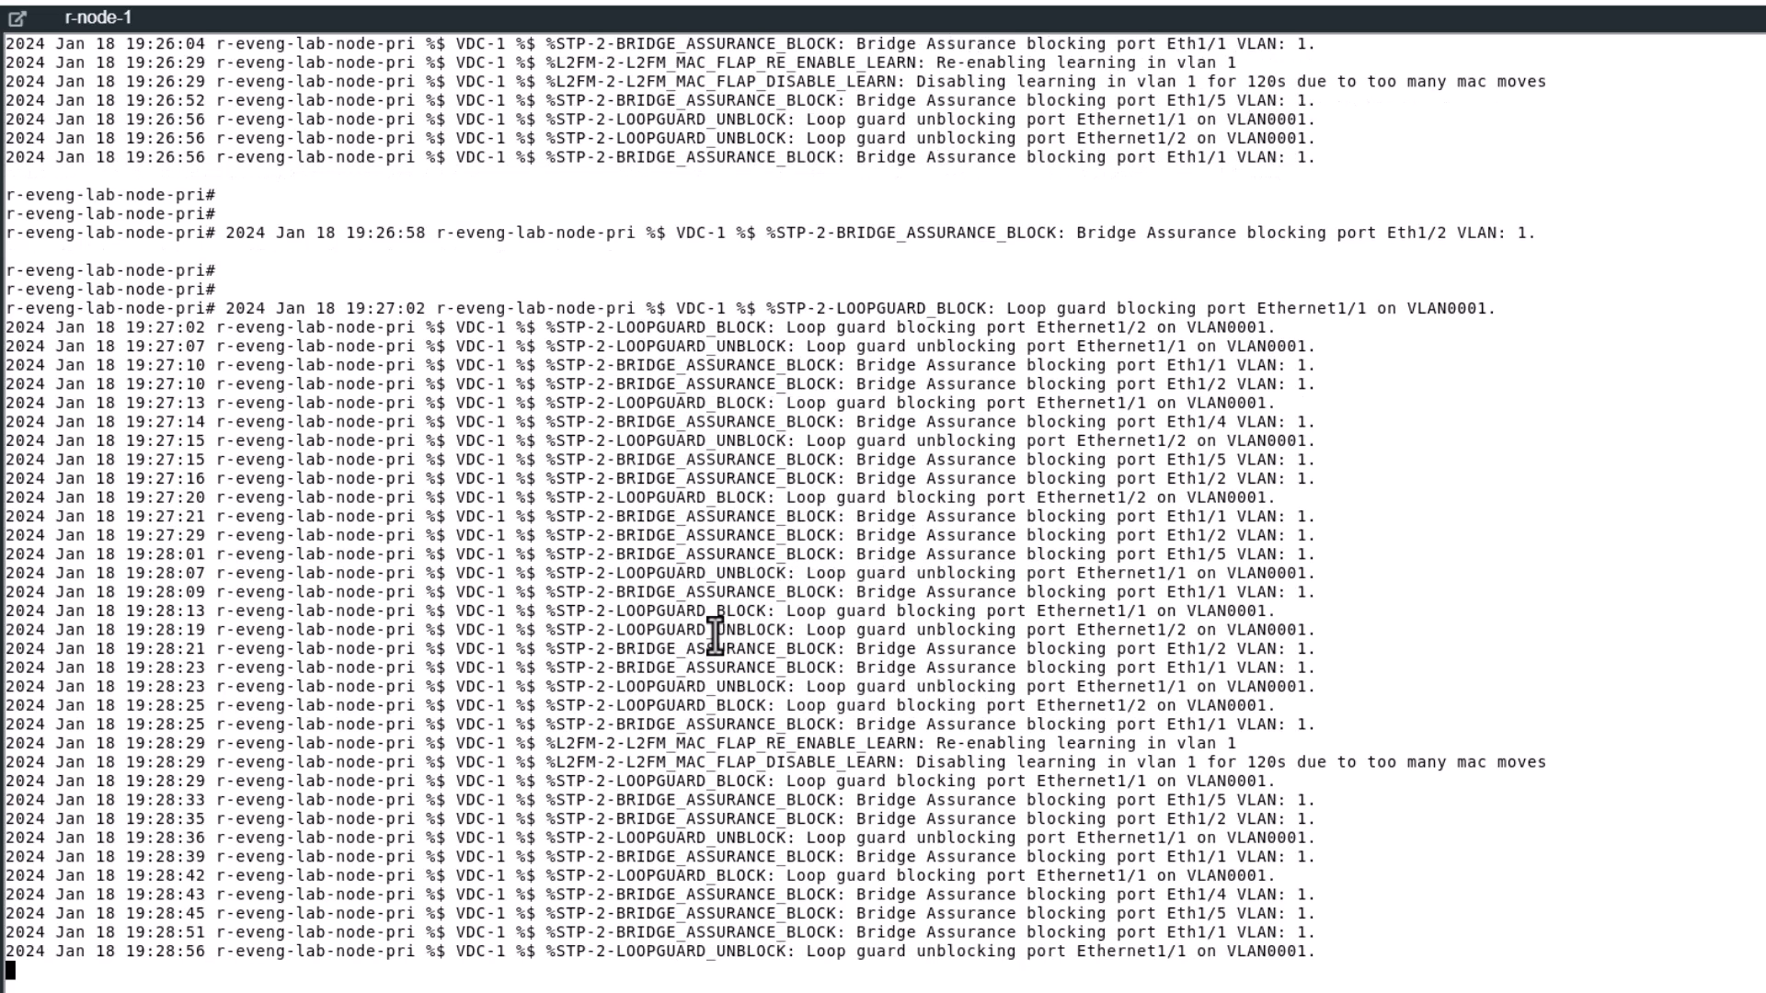
scroll(down, 3)
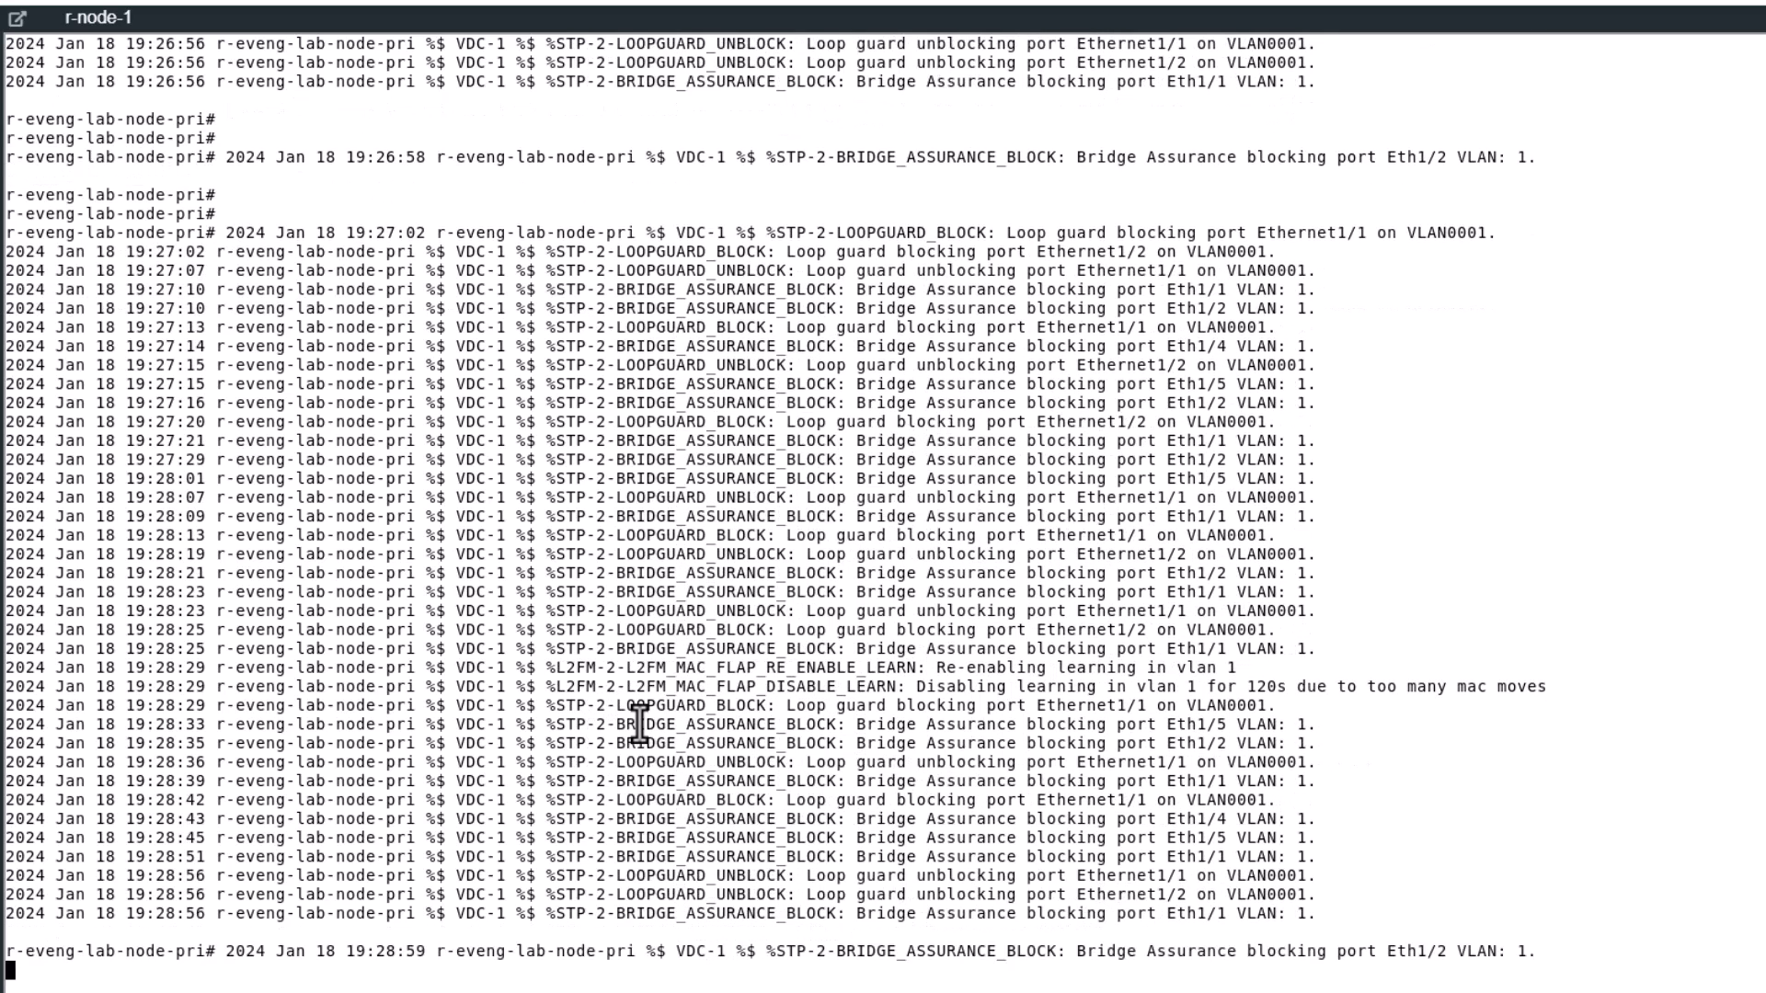
scroll(down, 3)
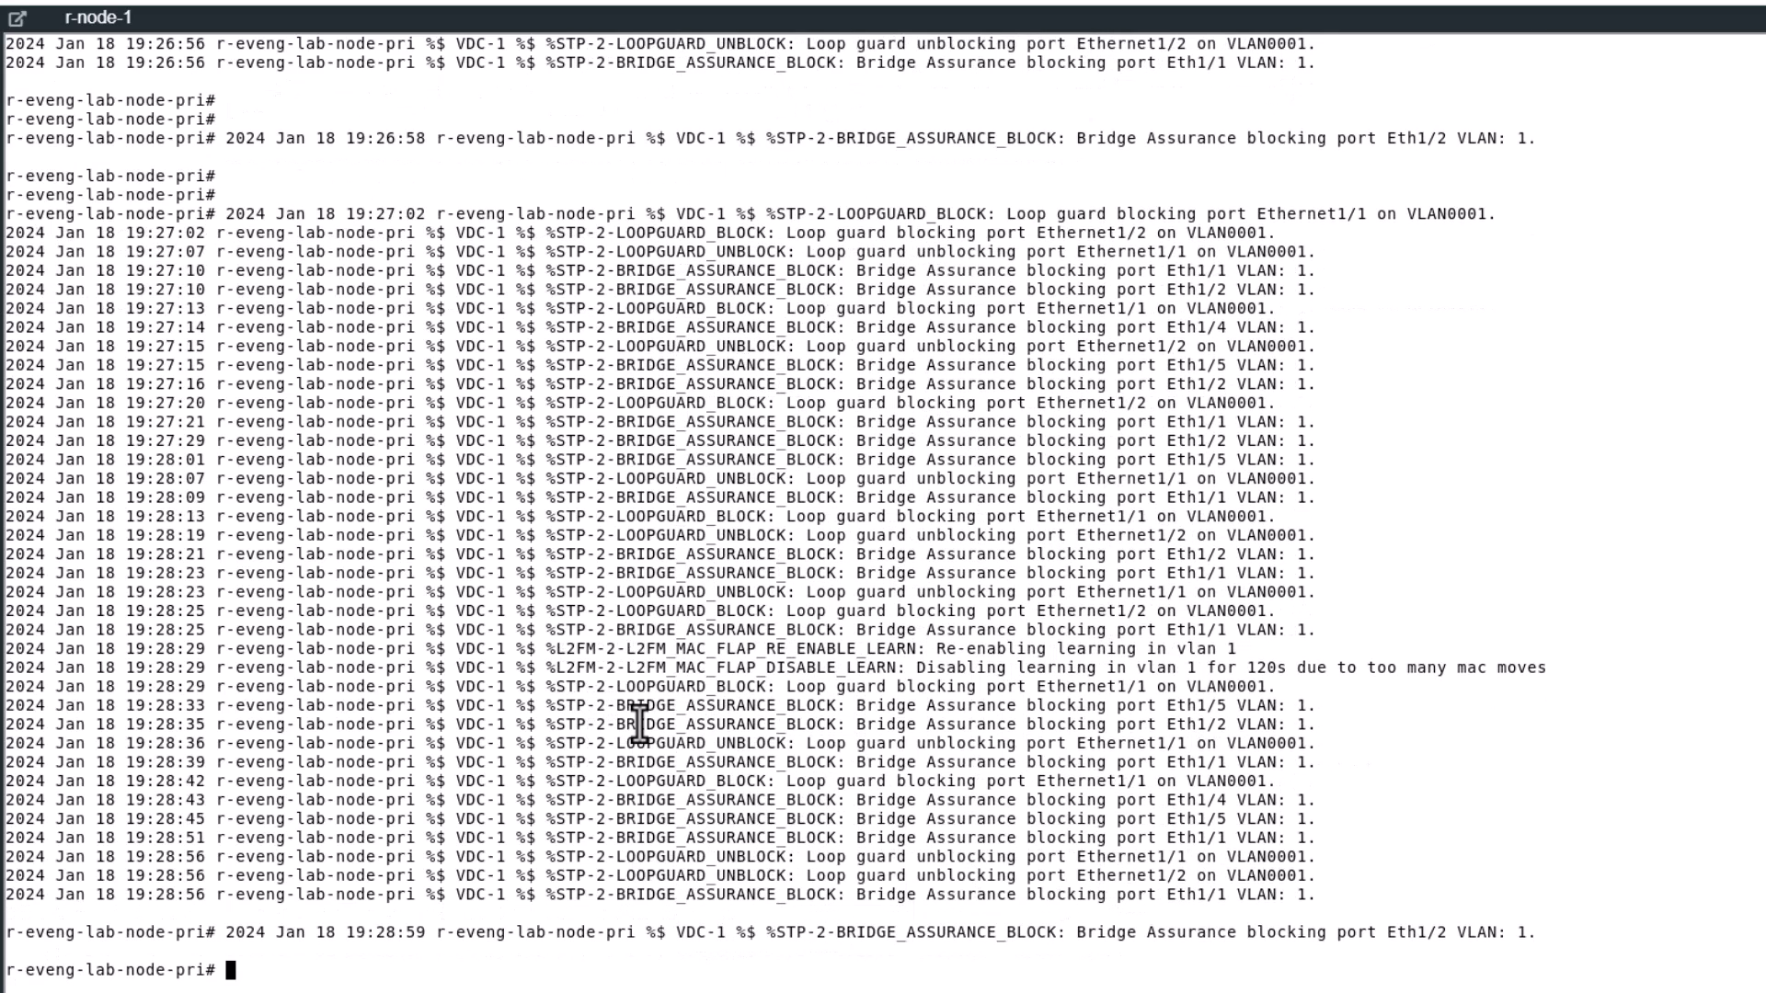
text(conf t)
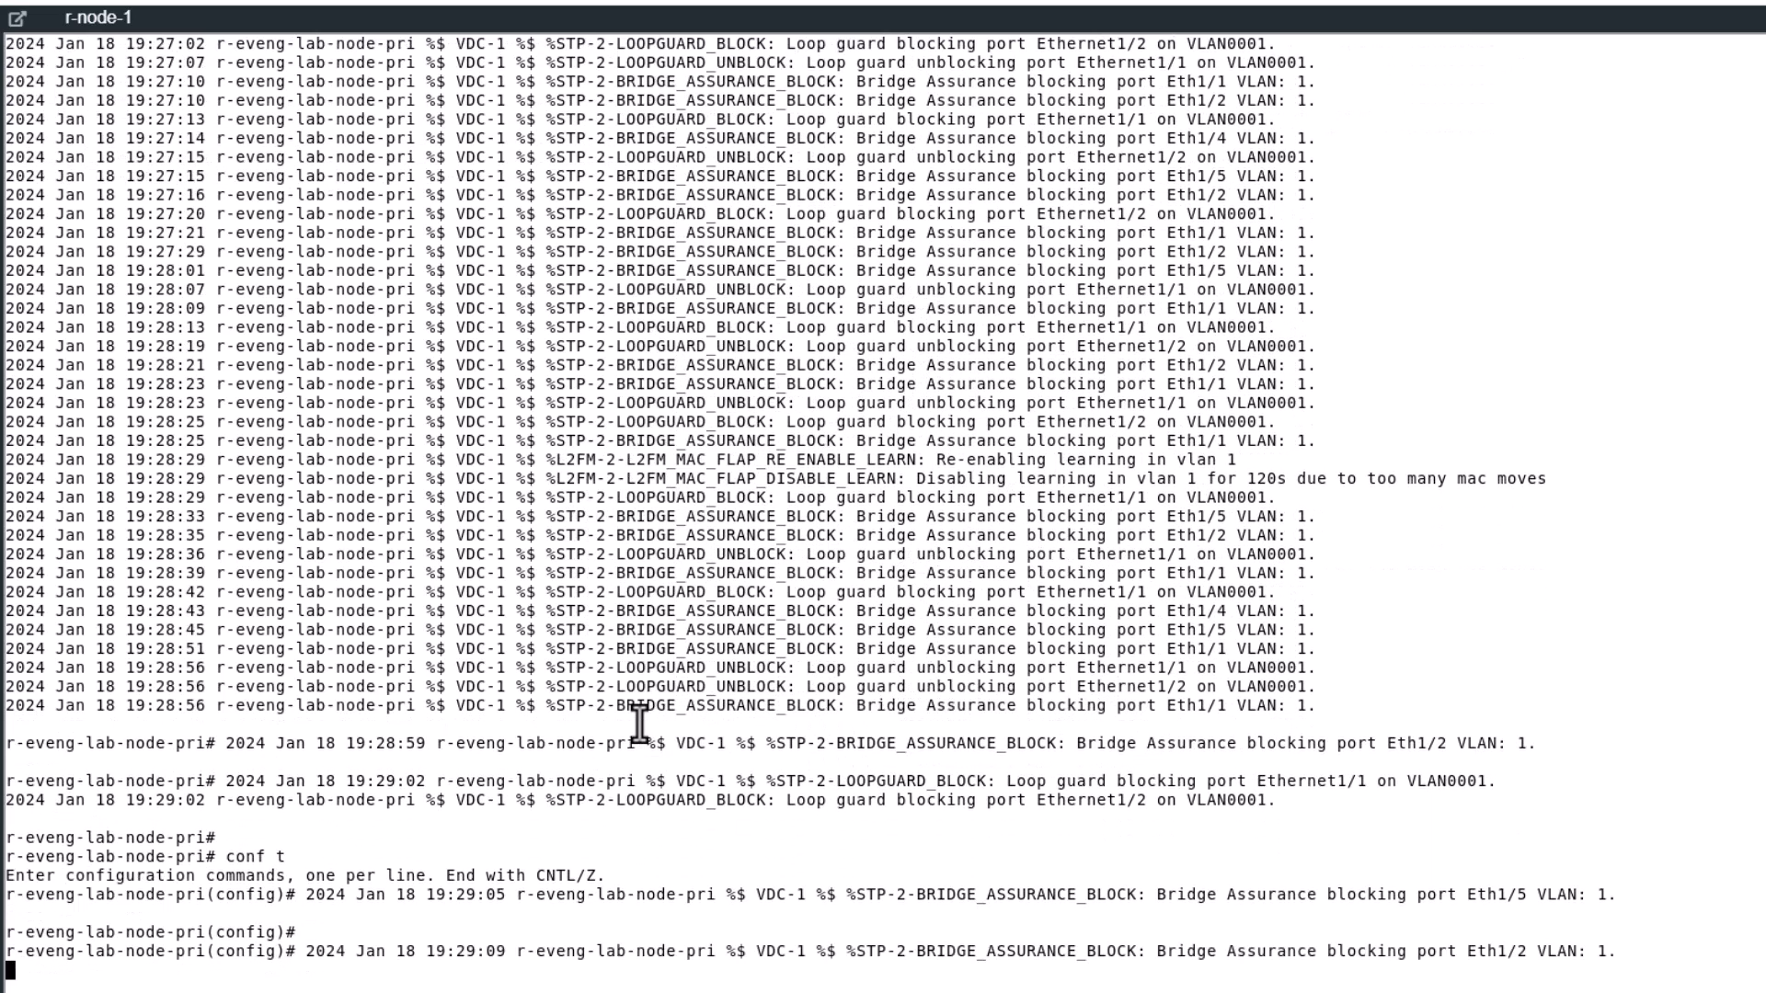
scroll(down, 3)
text(no congestion-control)
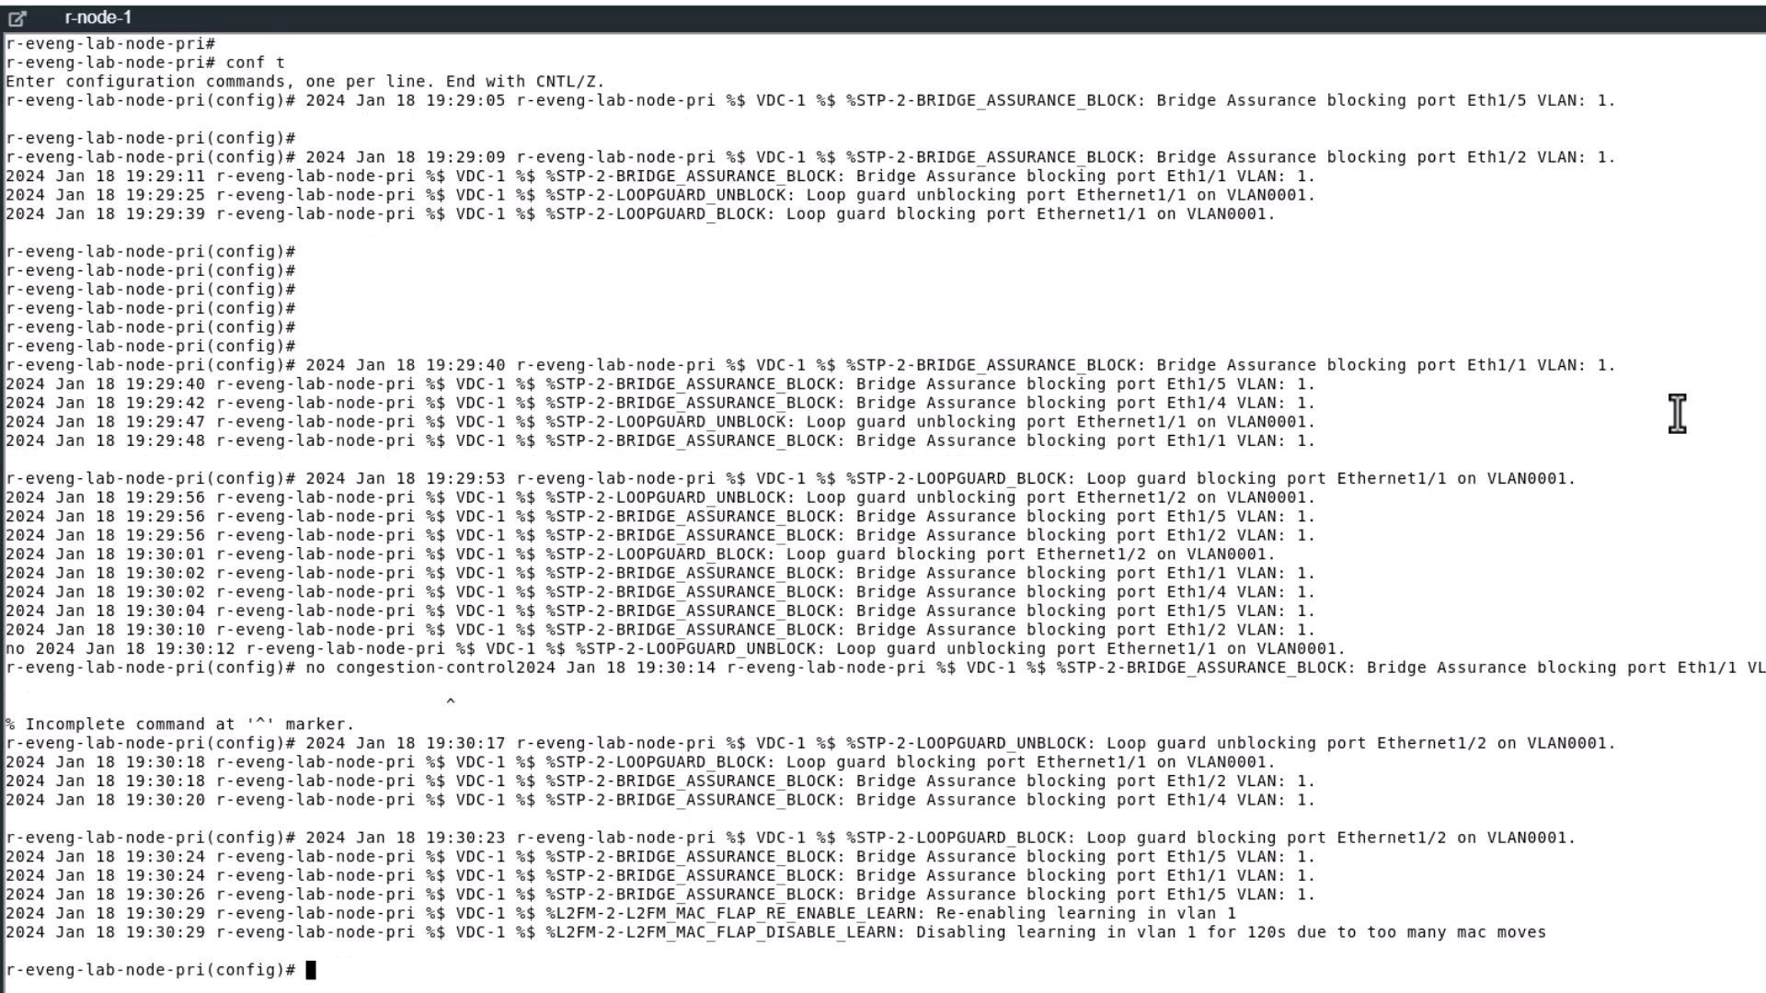
text(no logging console)
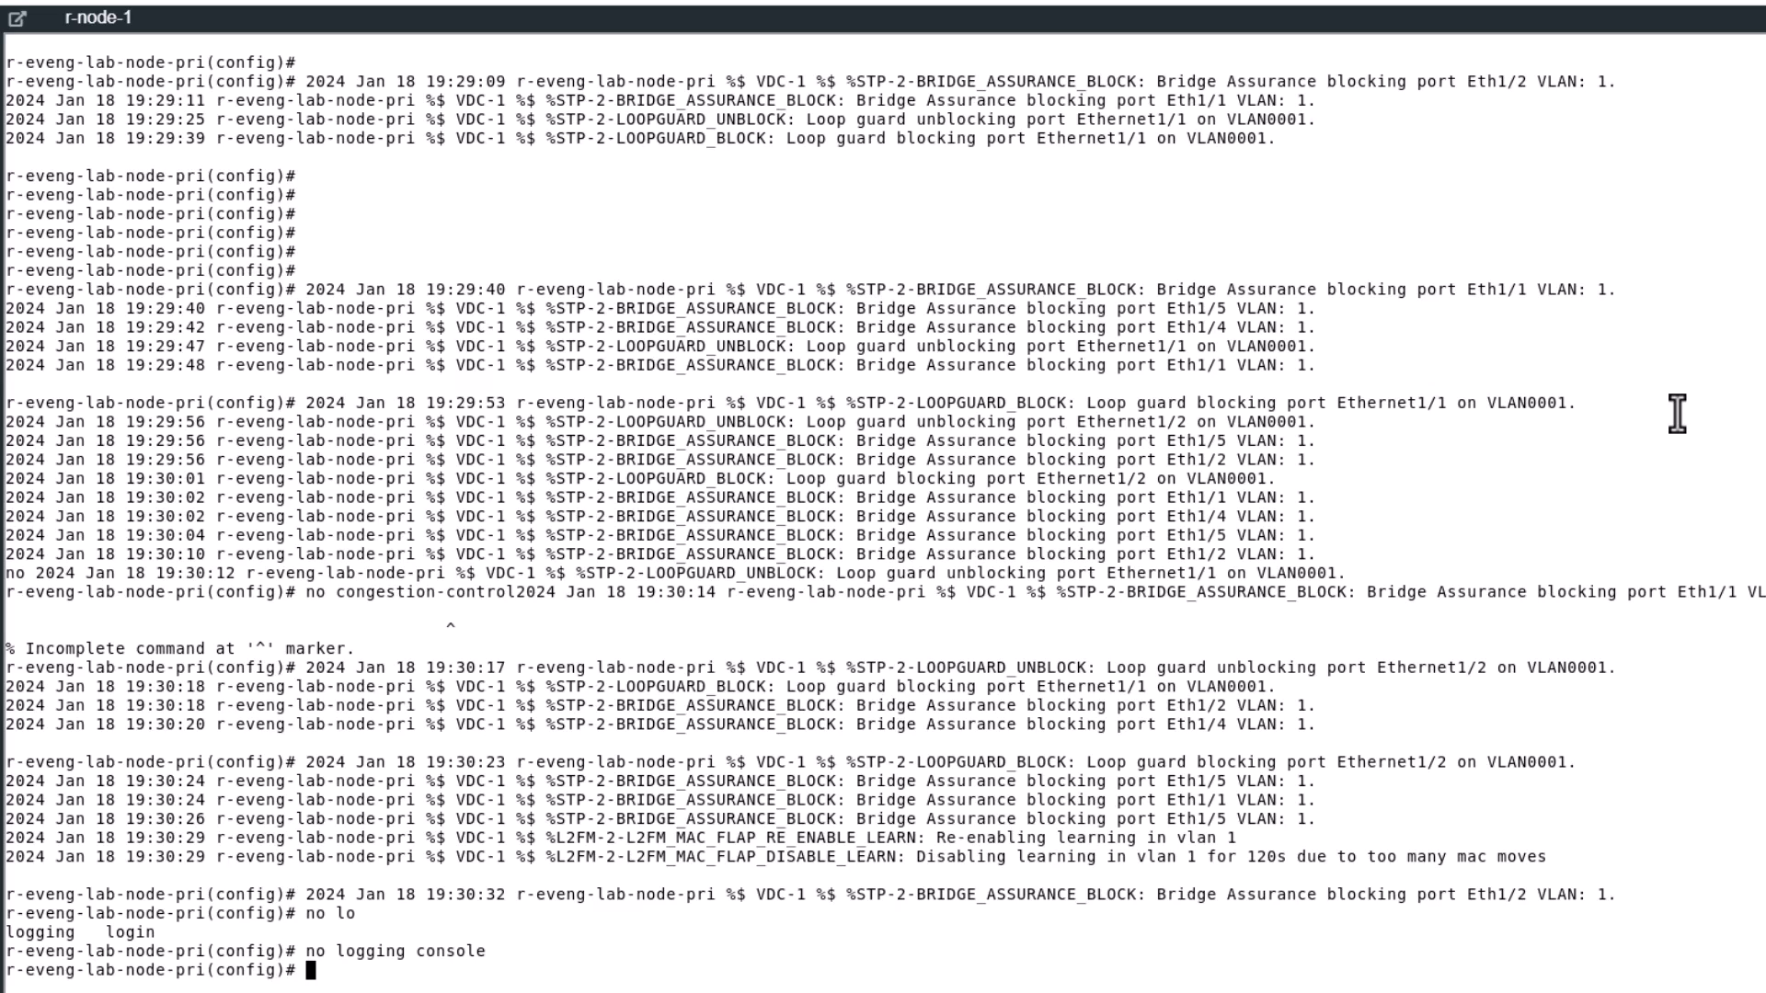
mouse_move(541, 955)
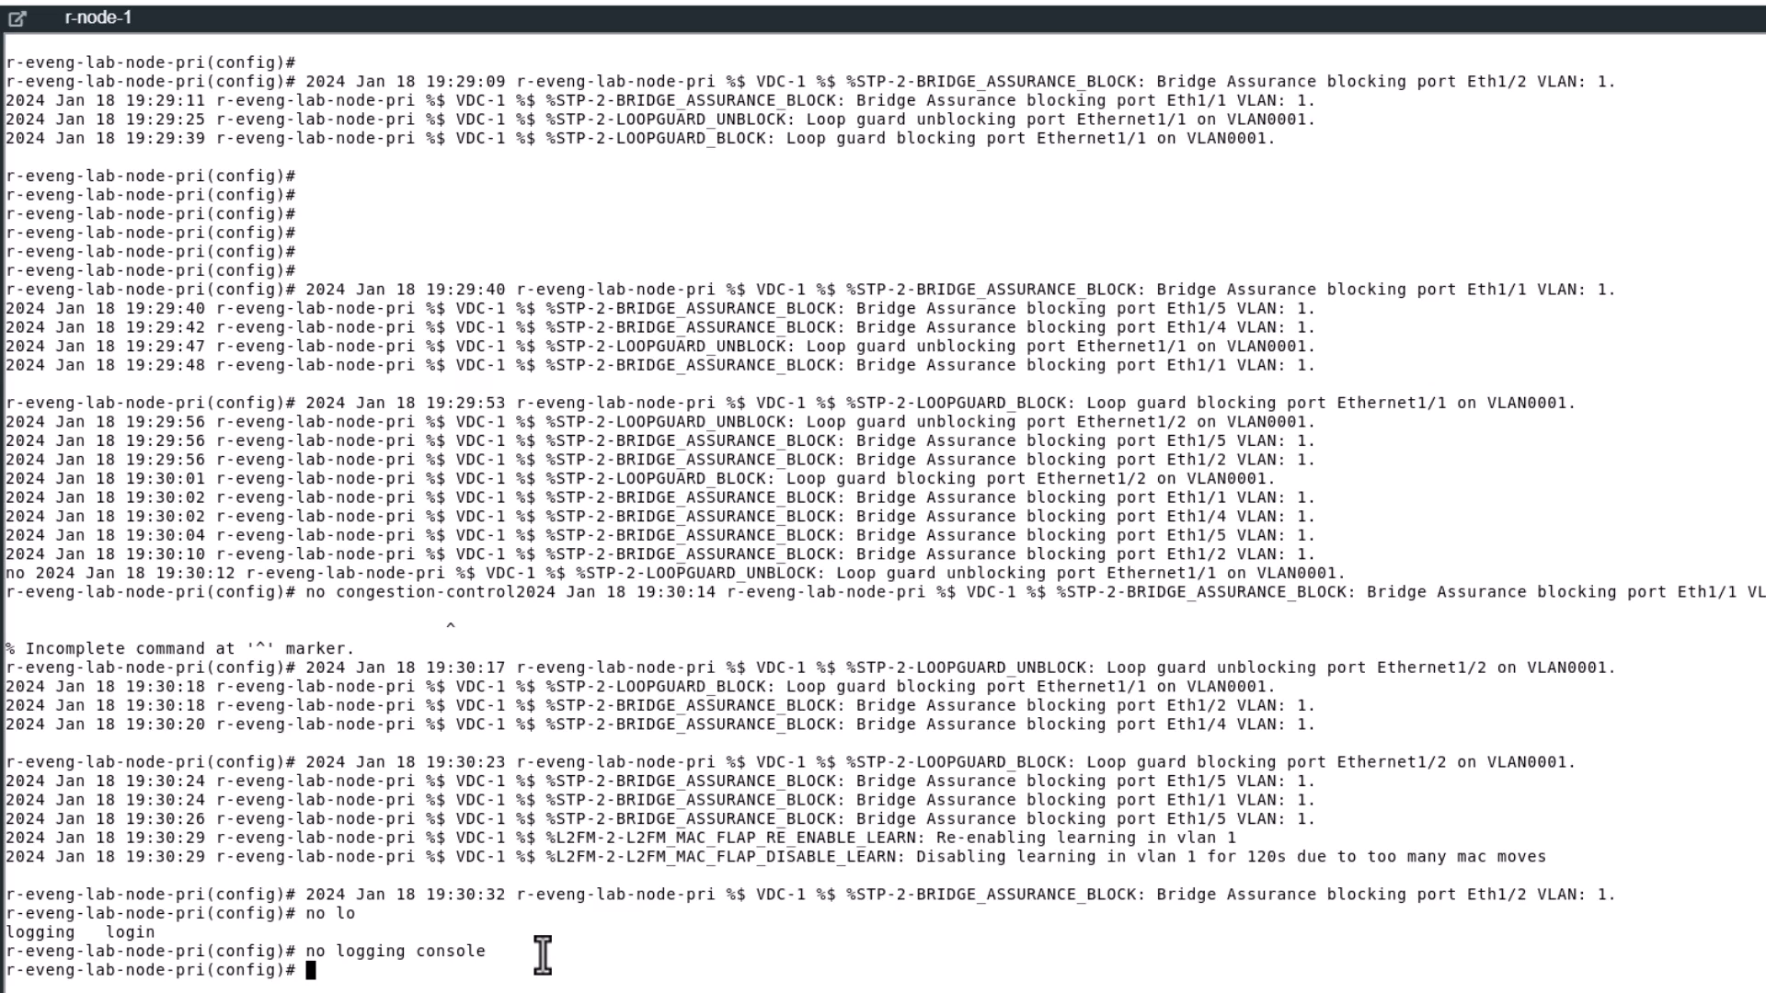